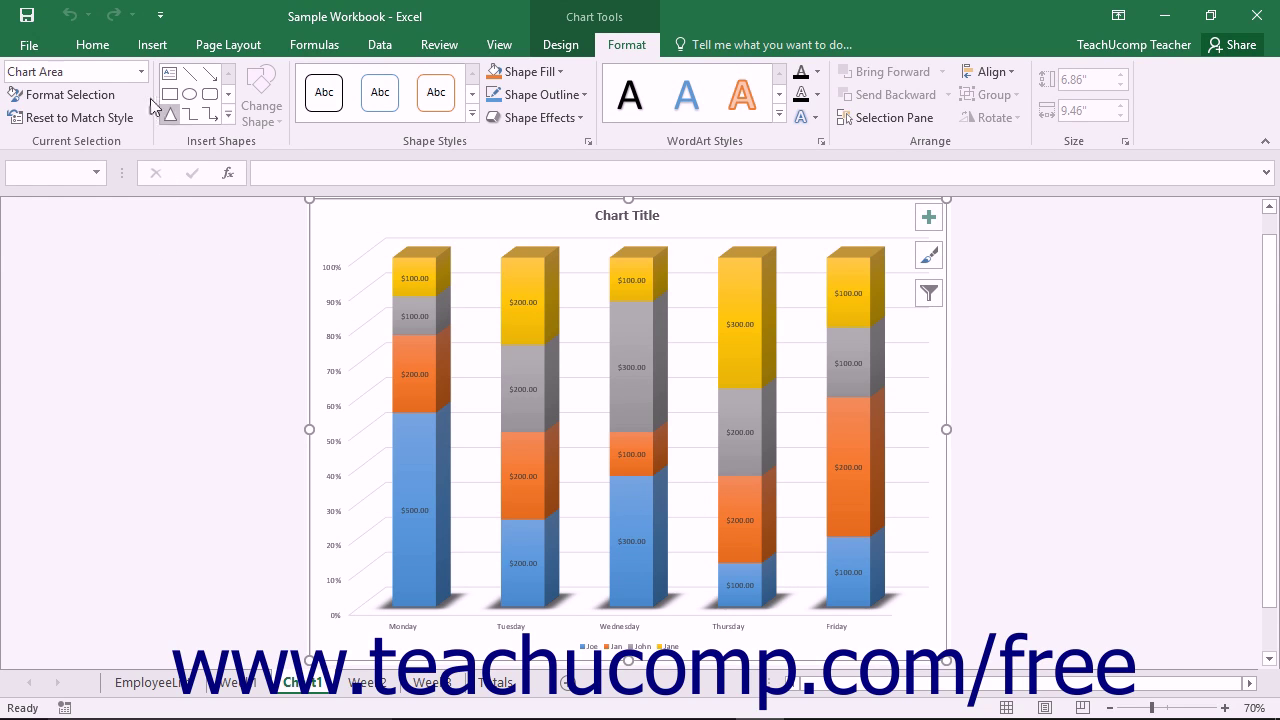
# Select the Jane series from the Chart Elements dropdown.
pyautogui.click(140, 71)
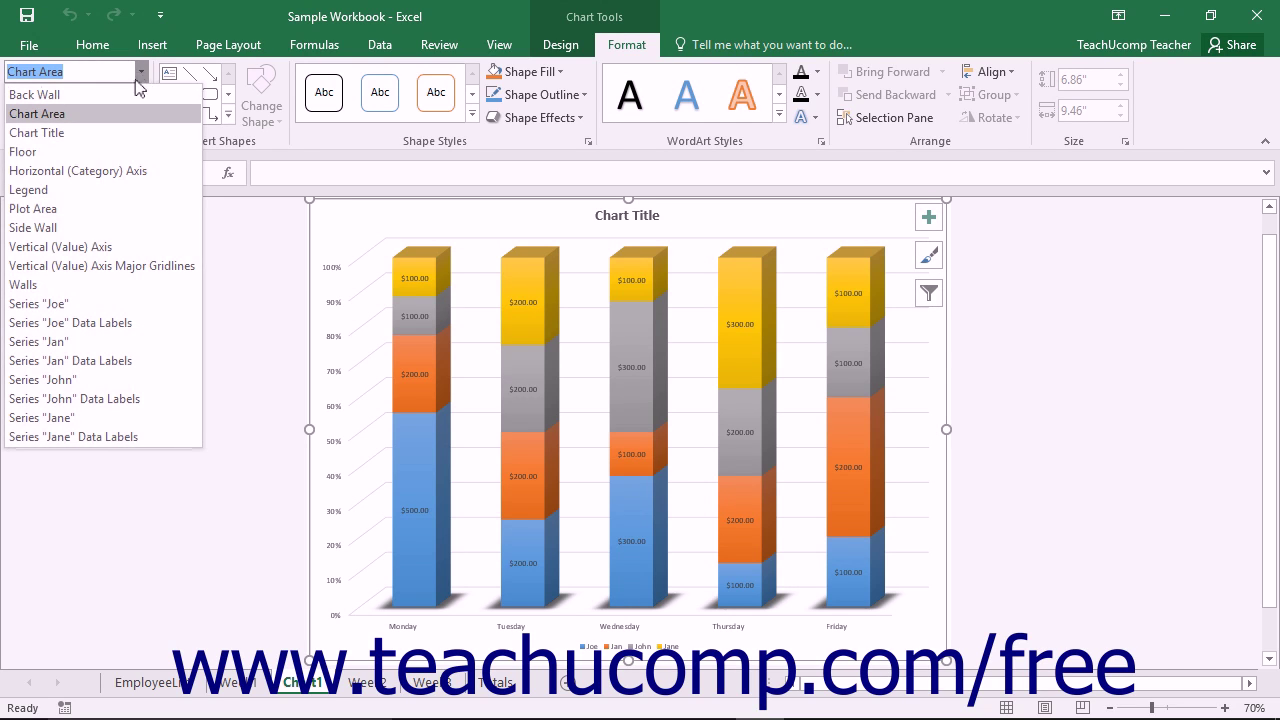
pyautogui.moveTo(90, 417)
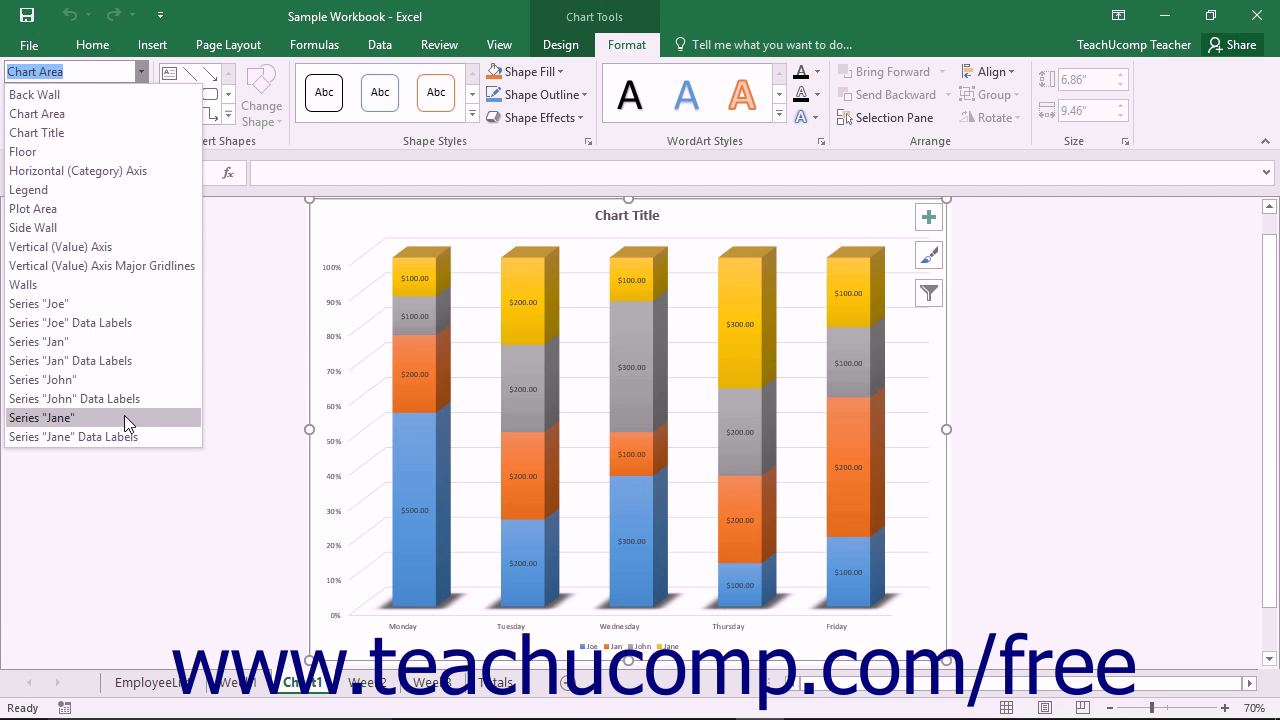
pyautogui.click(42, 417)
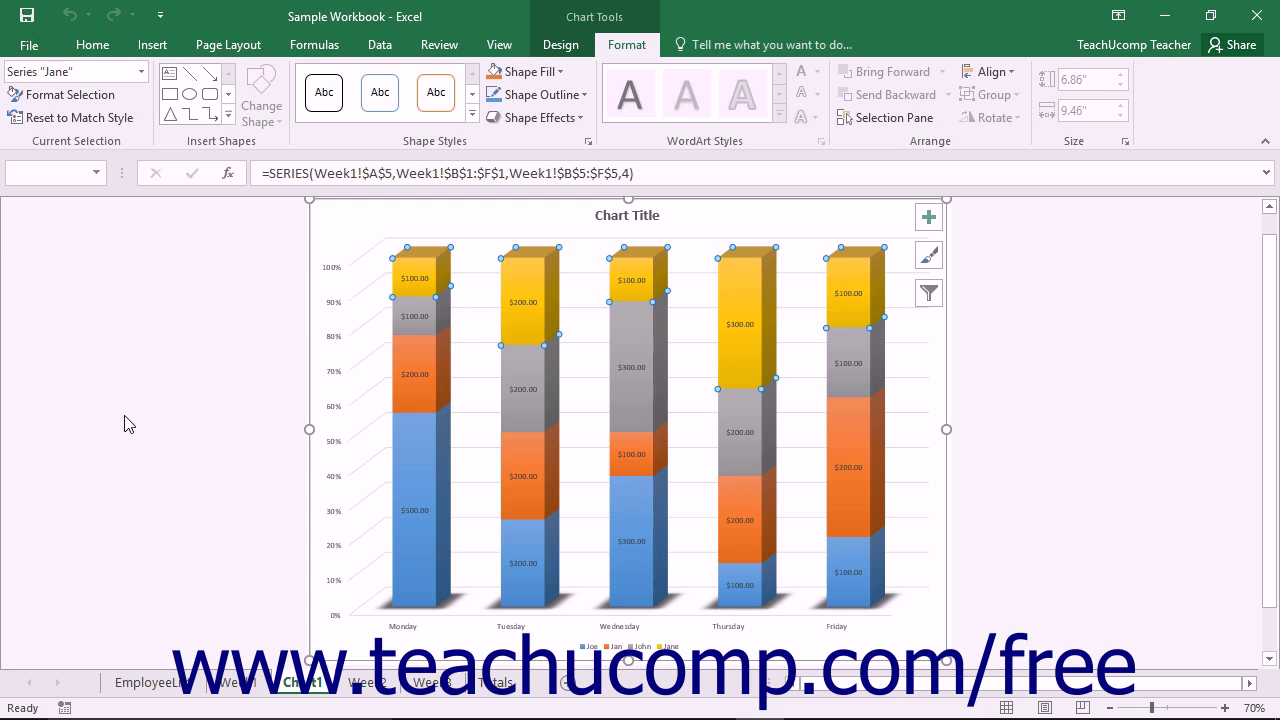
pyautogui.moveTo(420, 462)
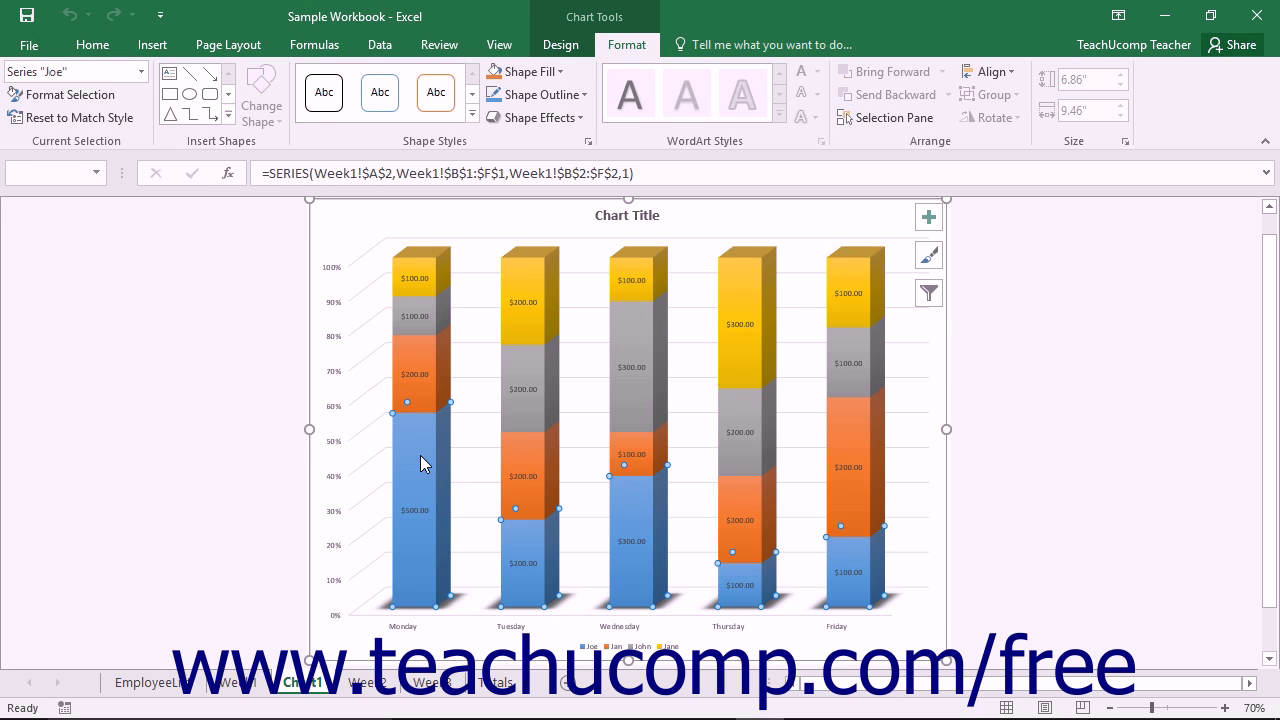
pyautogui.moveTo(70, 94)
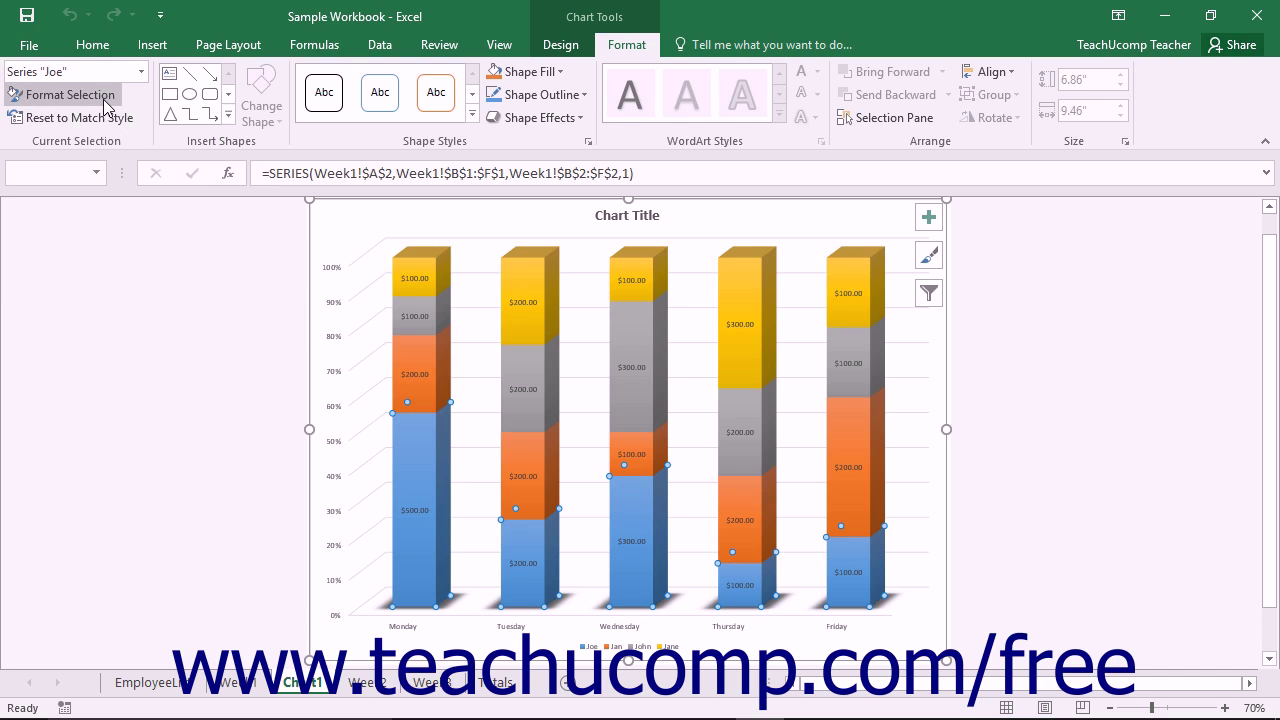
pyautogui.moveTo(67, 94)
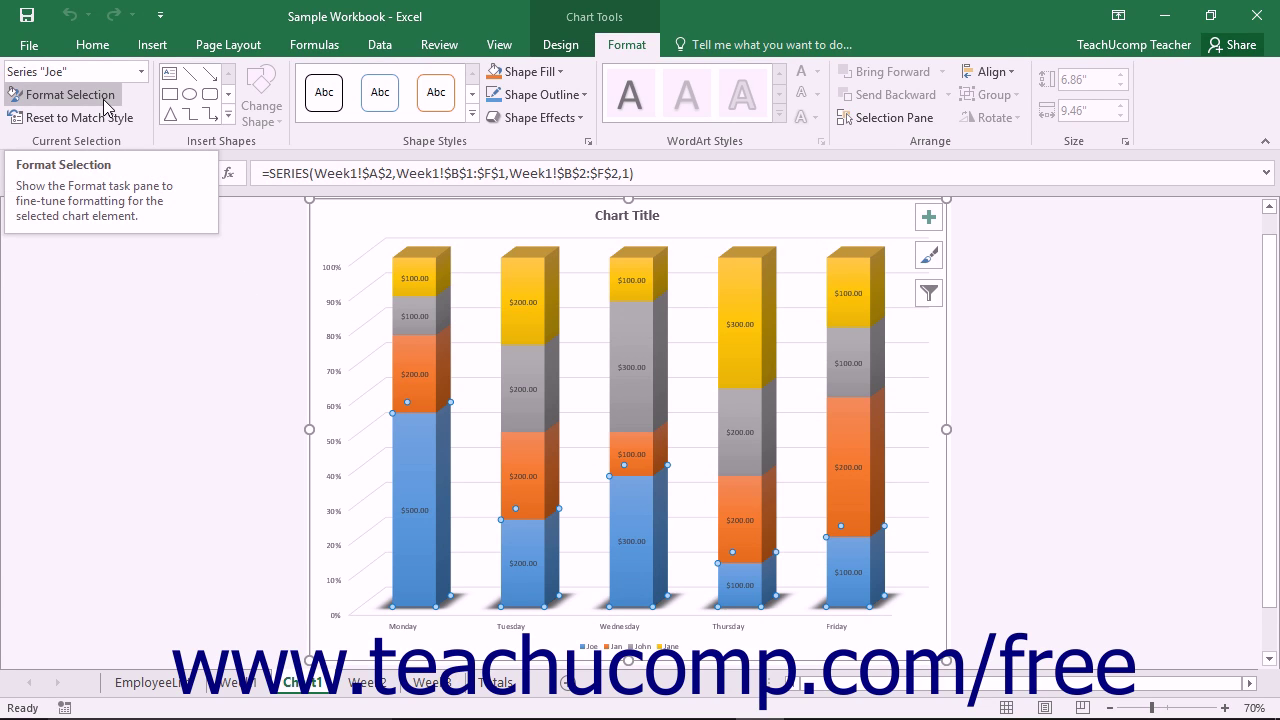
# Open the Format Data Series pane for the Joe series.
pyautogui.click(67, 94)
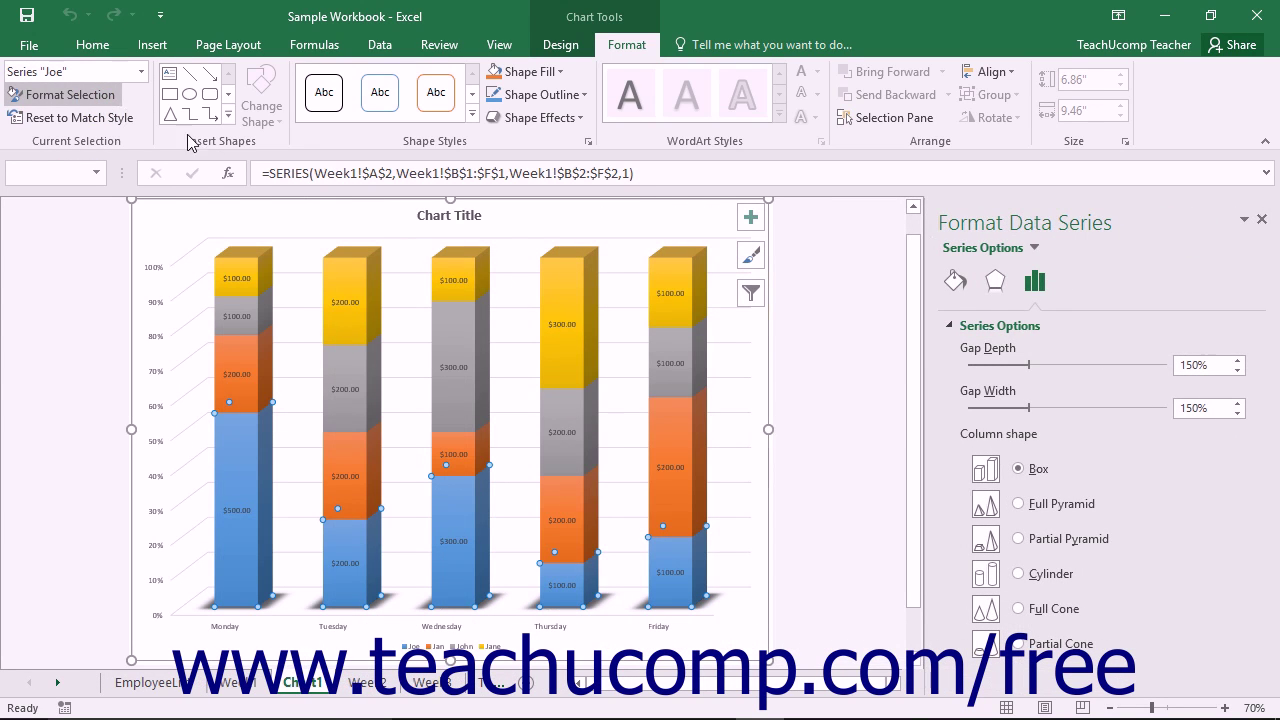
pyautogui.moveTo(985, 218)
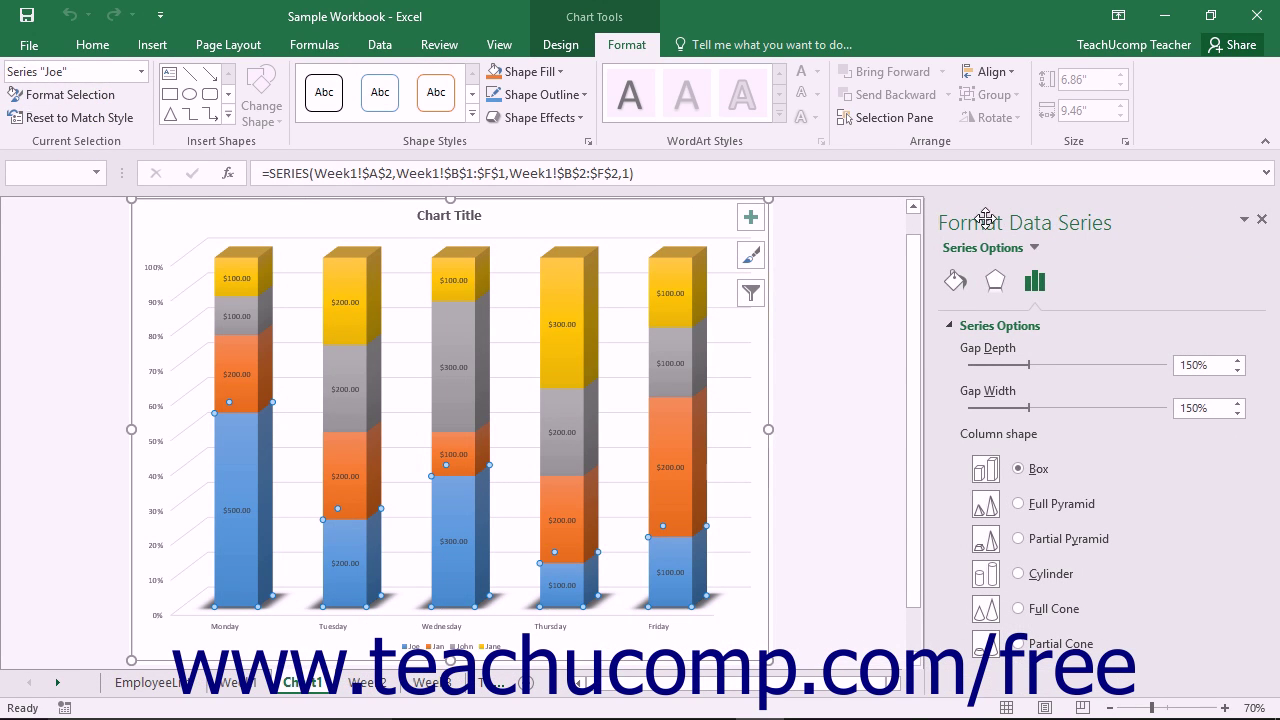
pyautogui.moveTo(1020, 222)
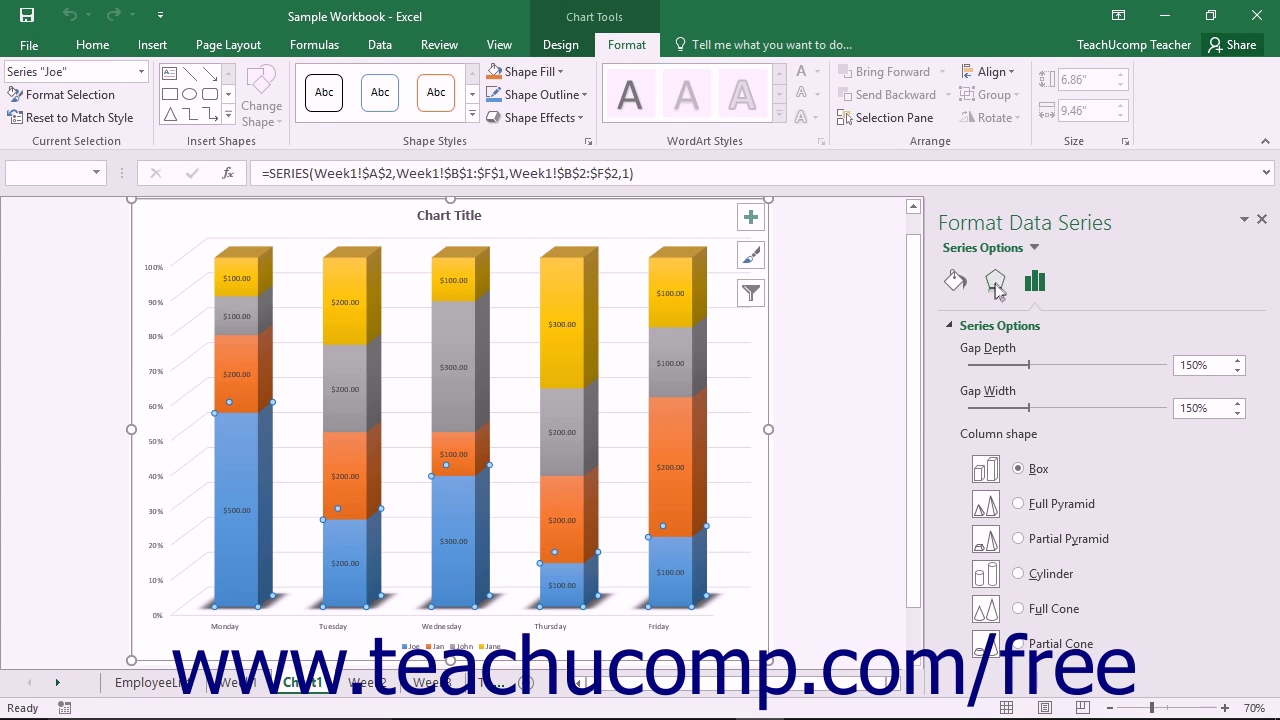
pyautogui.moveTo(1035, 280)
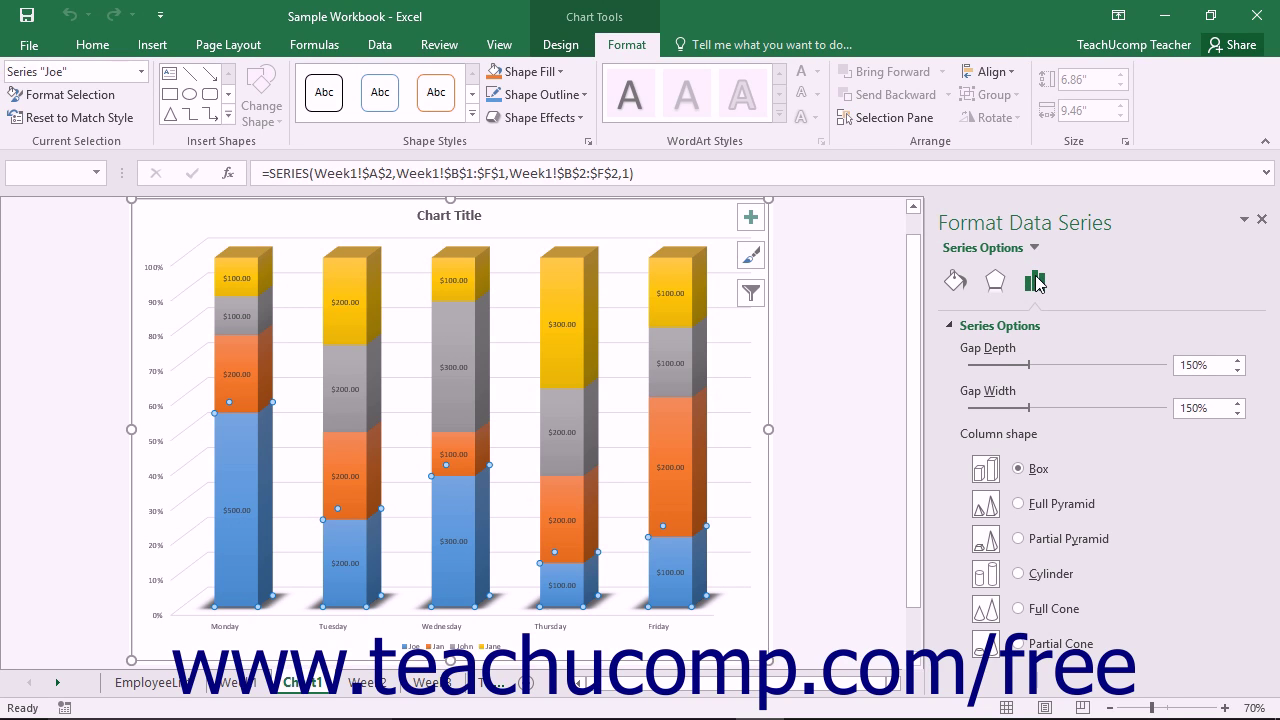
pyautogui.moveTo(1038, 350)
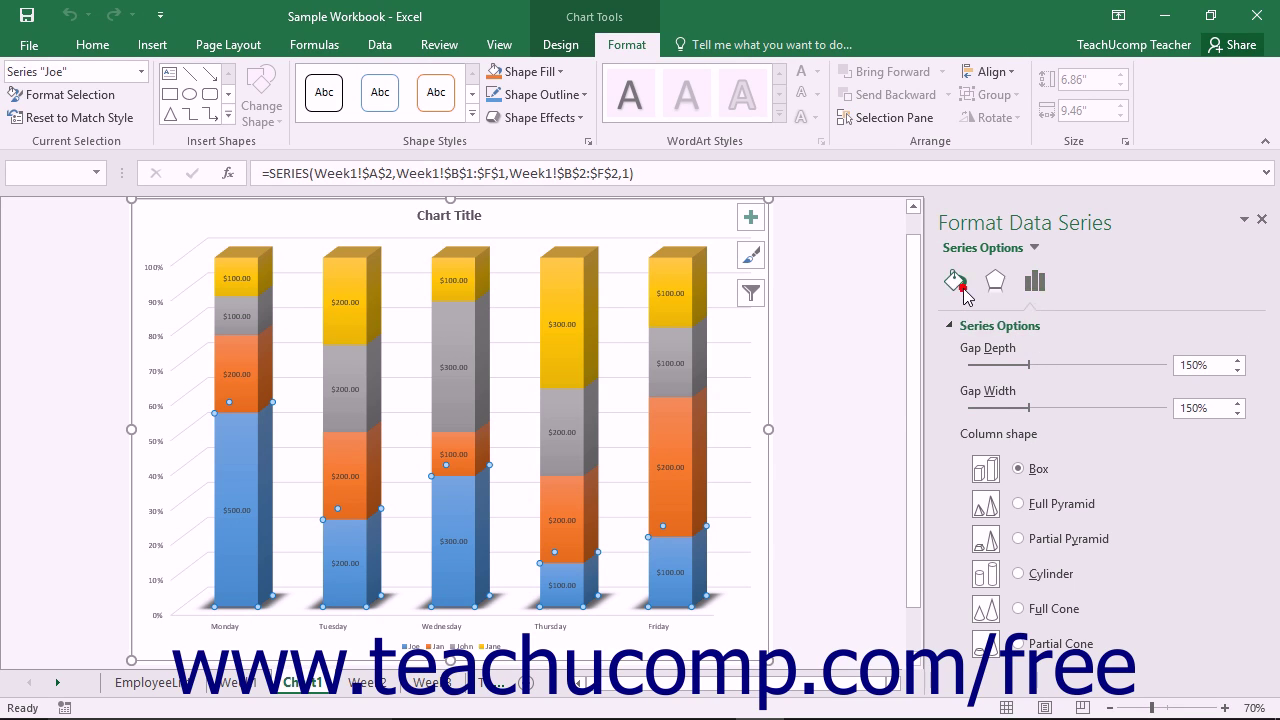
# Apply a solid dark blue fill to the Joe series under Fill & Line.
pyautogui.click(955, 281)
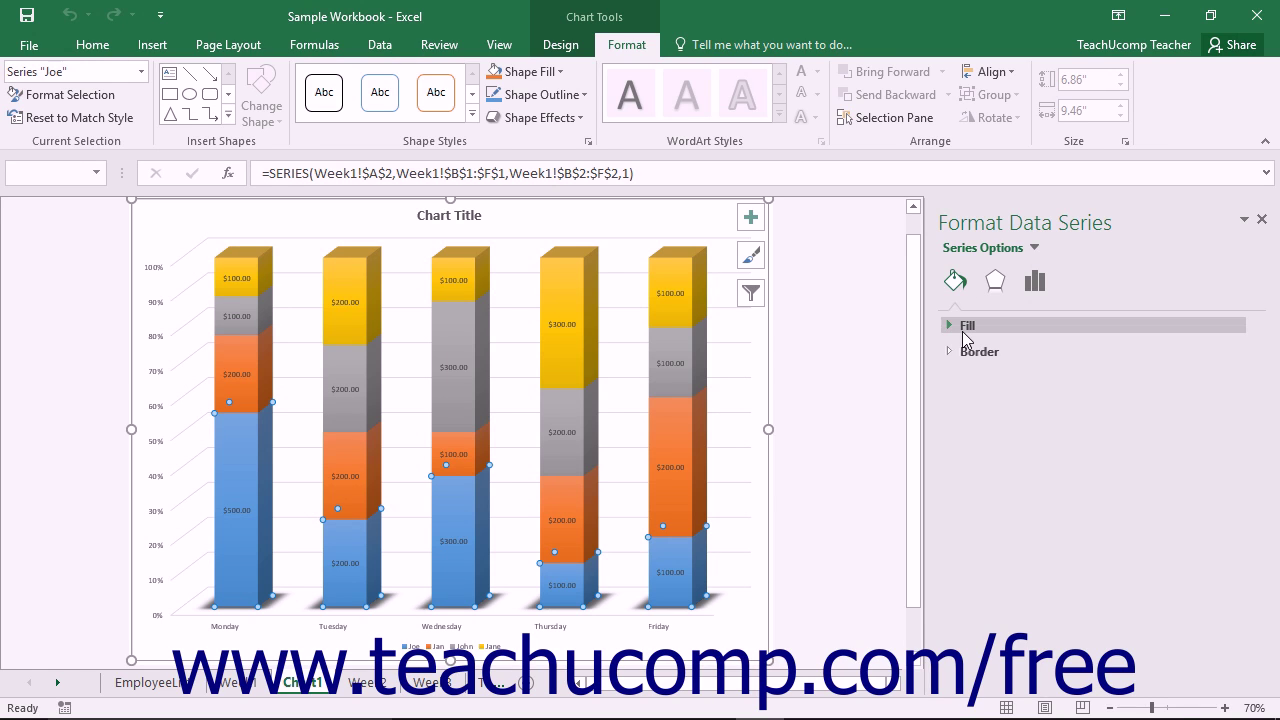
pyautogui.click(966, 324)
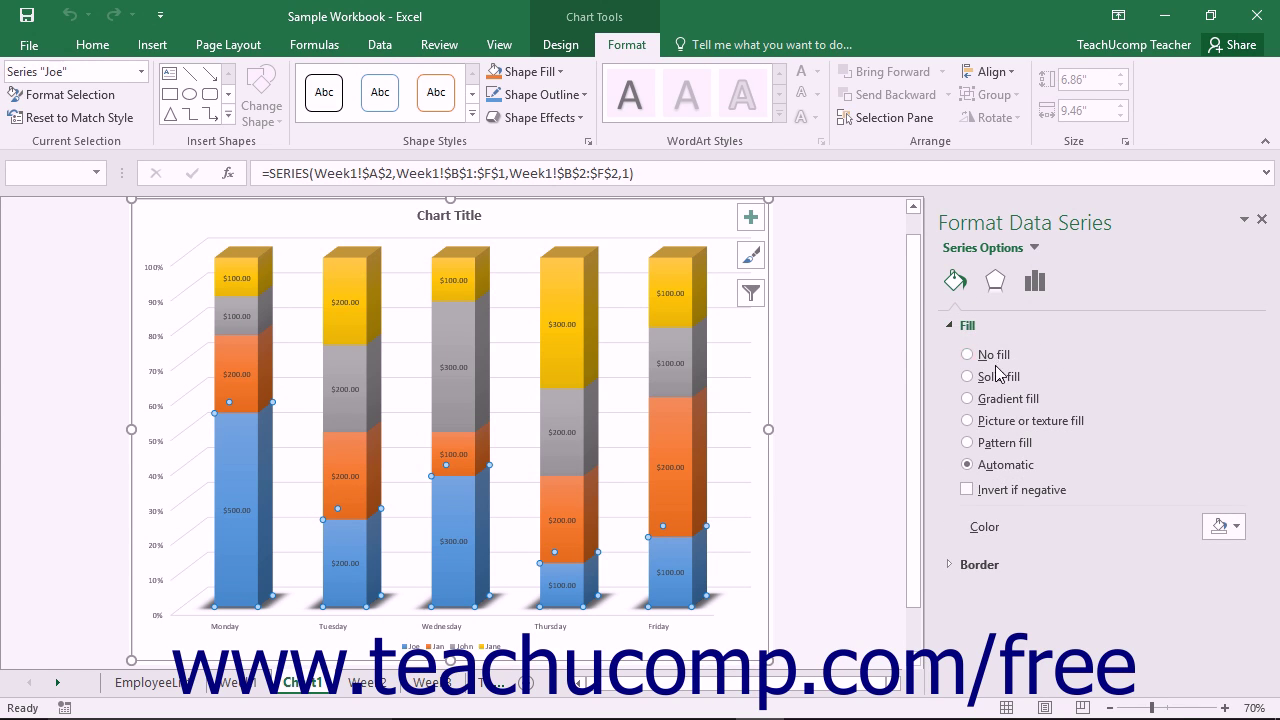
pyautogui.click(966, 376)
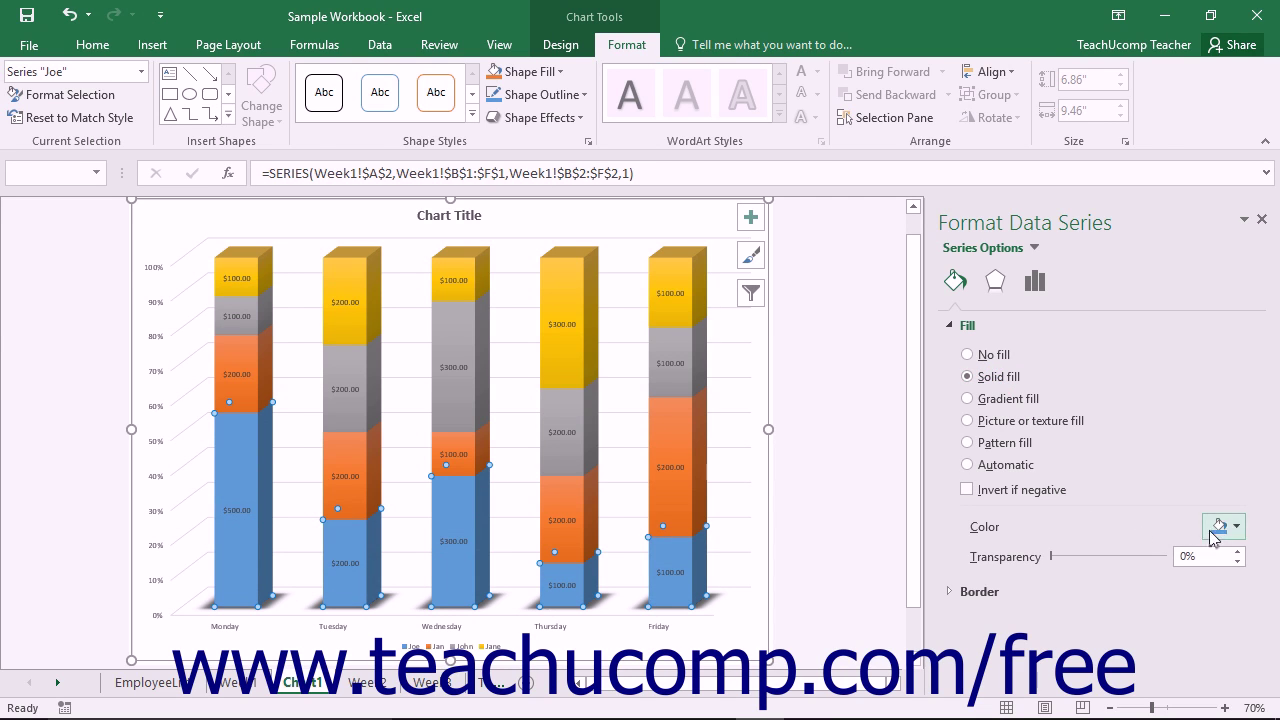
pyautogui.click(1236, 526)
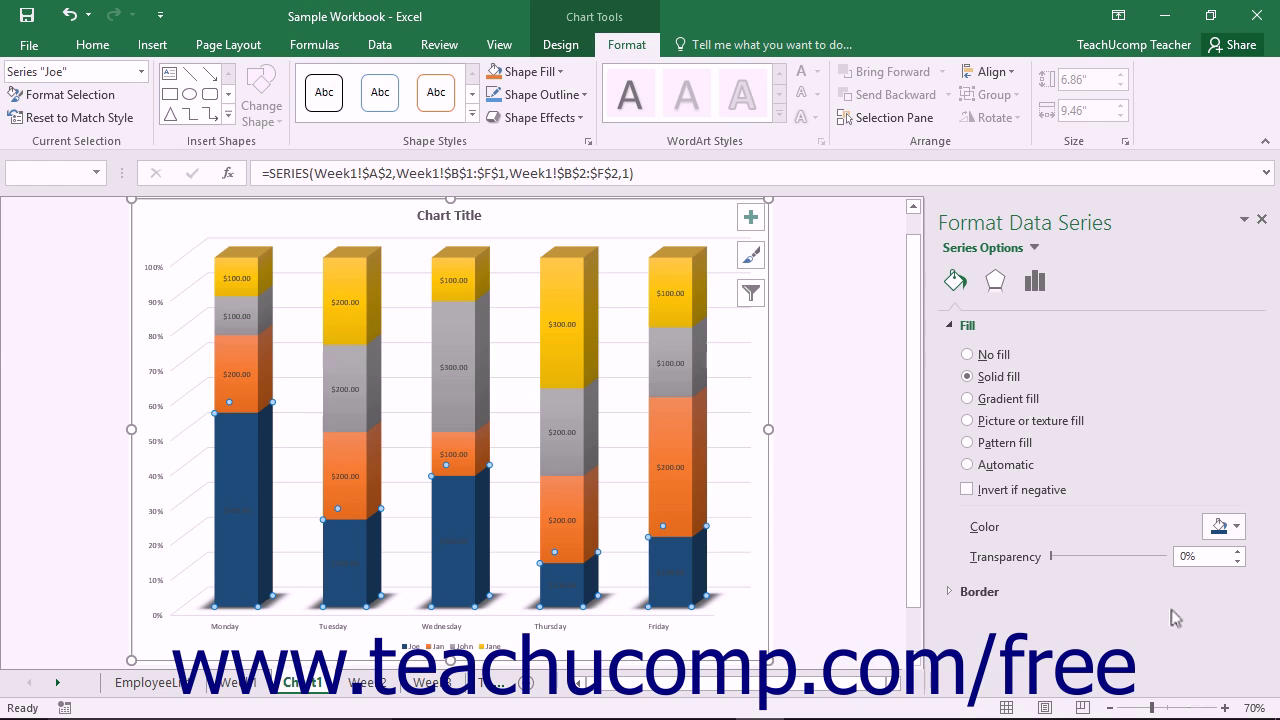
pyautogui.moveTo(1216, 547)
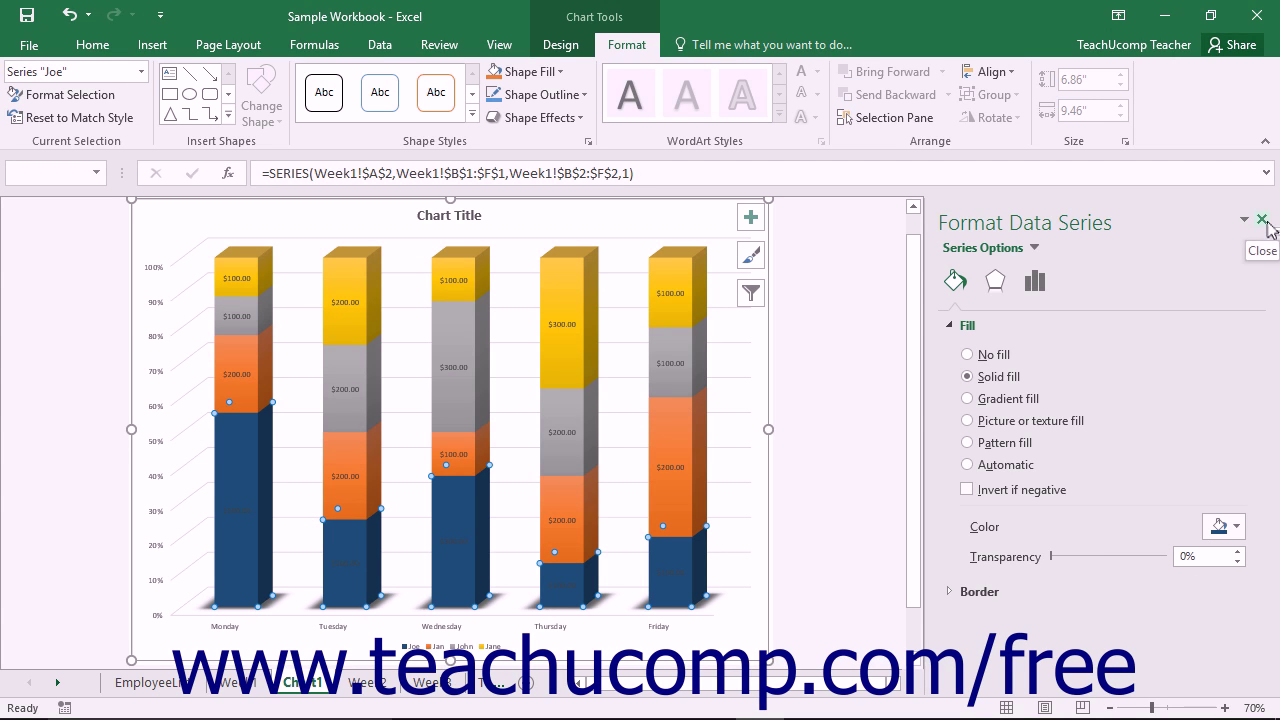
# Close the Format Data Series pane.
pyautogui.click(1263, 219)
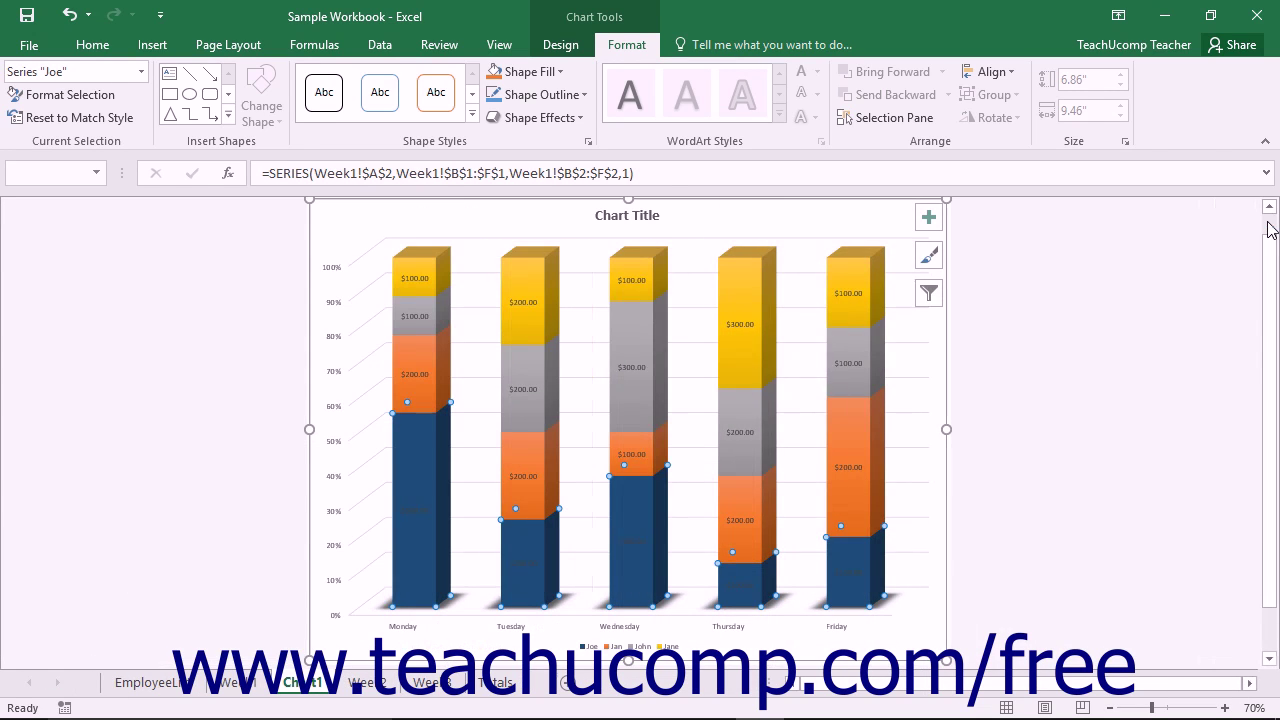
pyautogui.moveTo(378, 295)
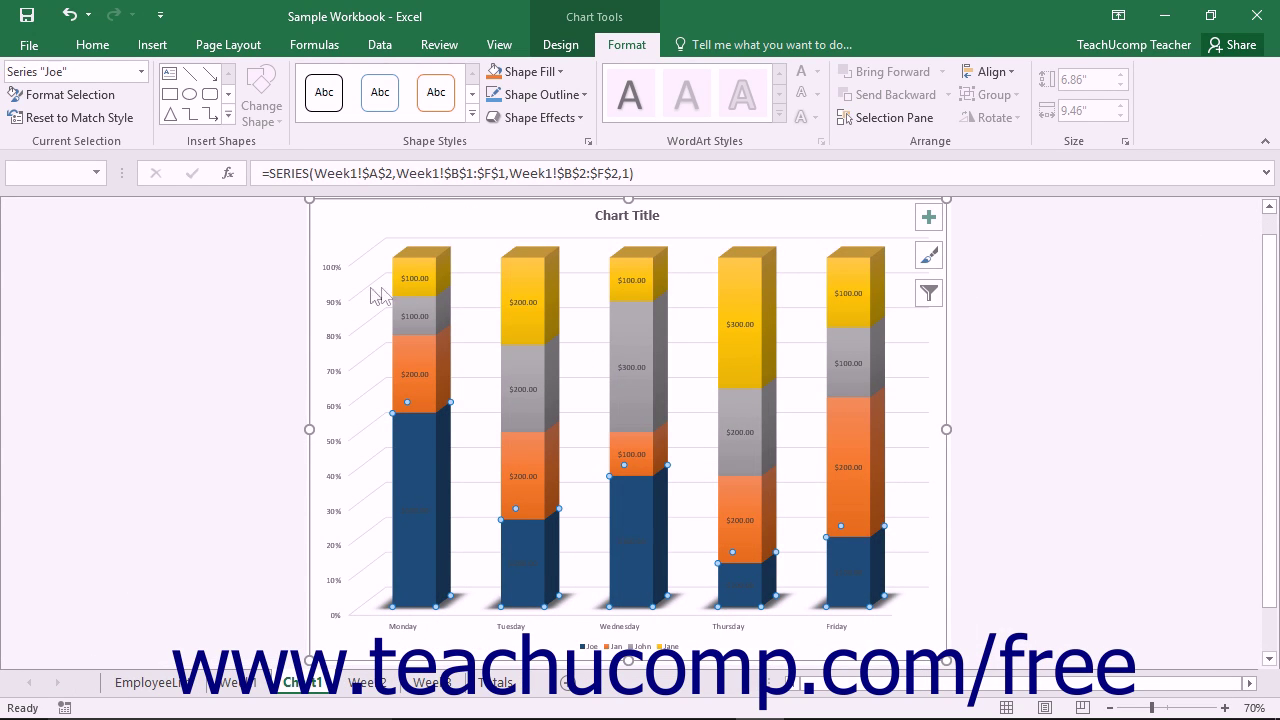
pyautogui.moveTo(235, 277)
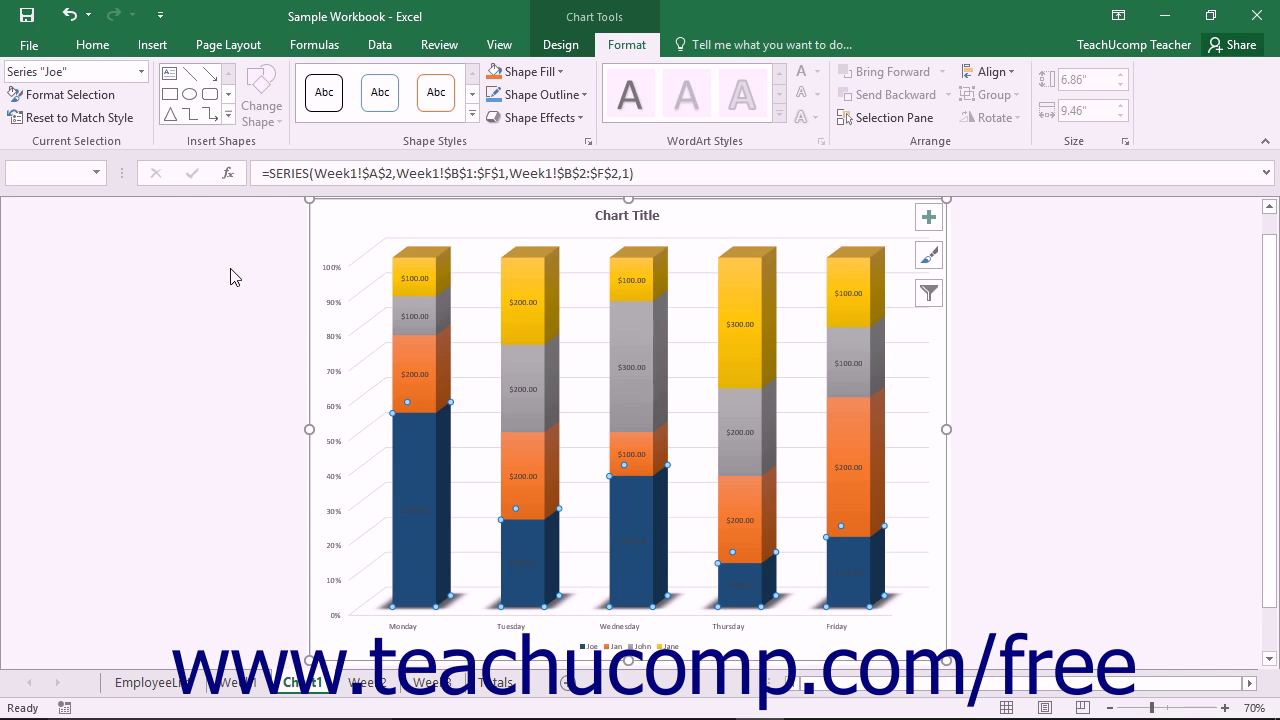
pyautogui.moveTo(82, 117)
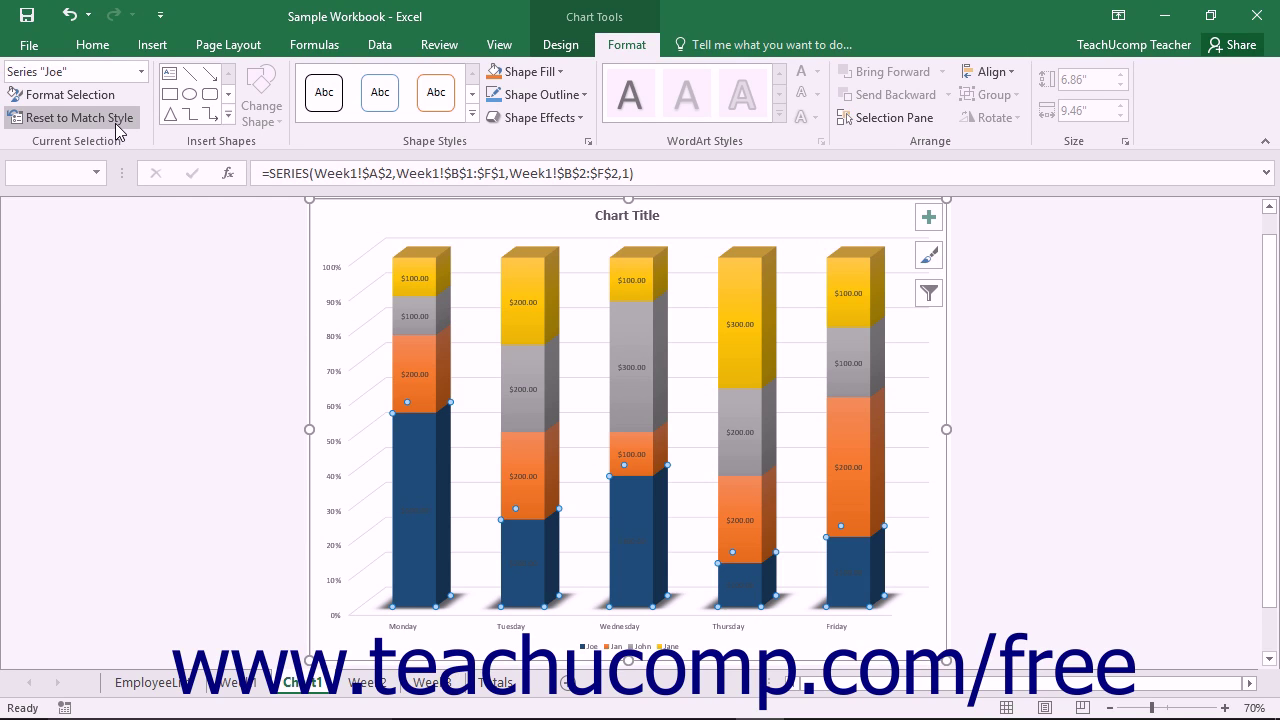
pyautogui.moveTo(73, 117)
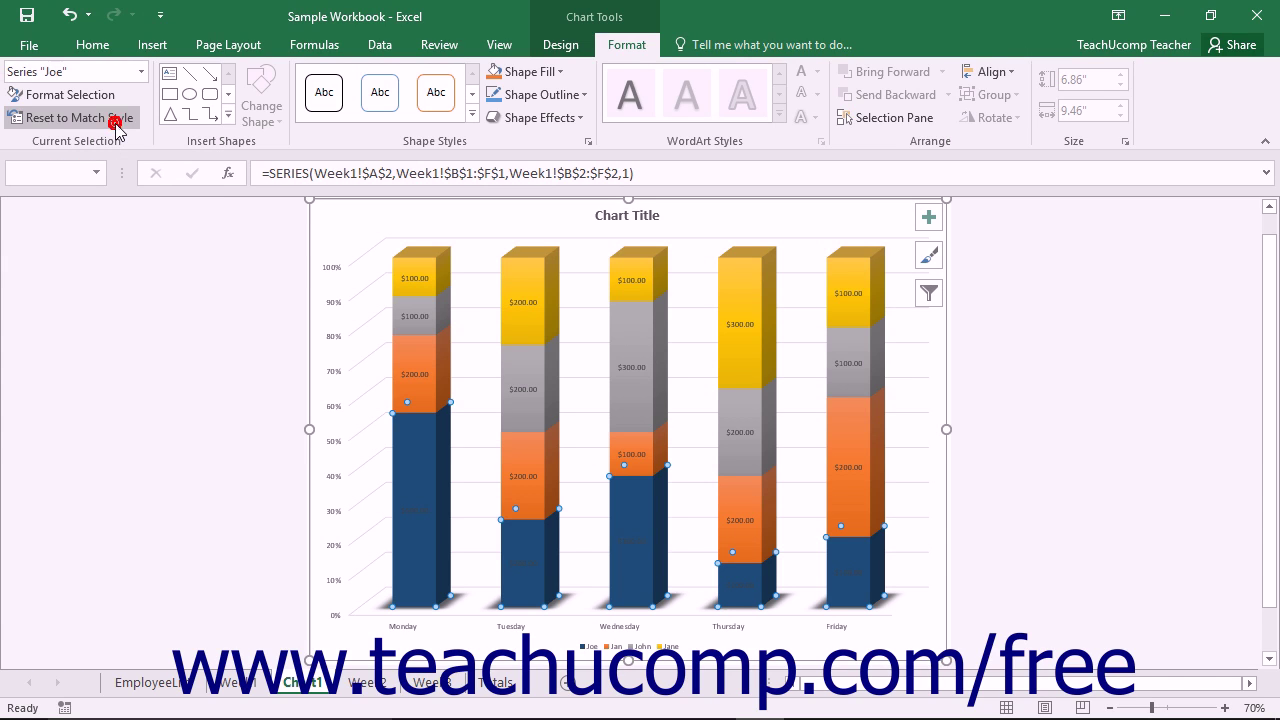
# Reset the Joe series to match the chart style's light blue.
pyautogui.click(71, 117)
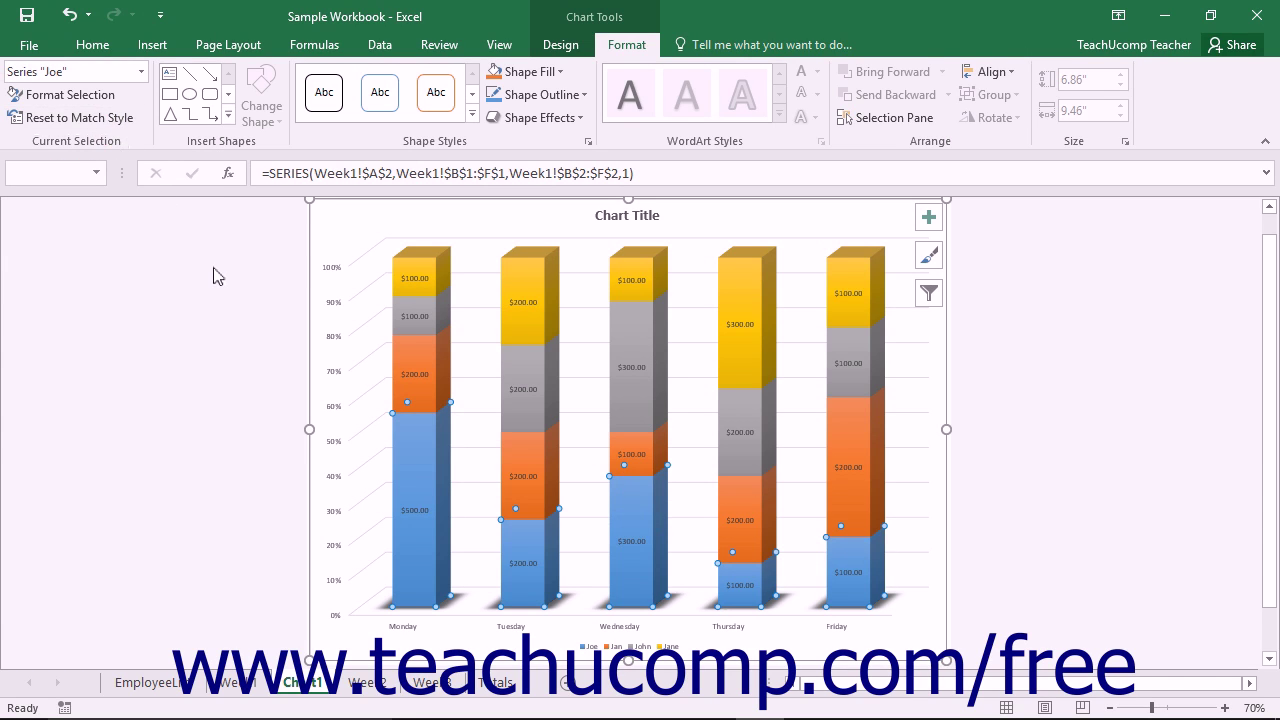